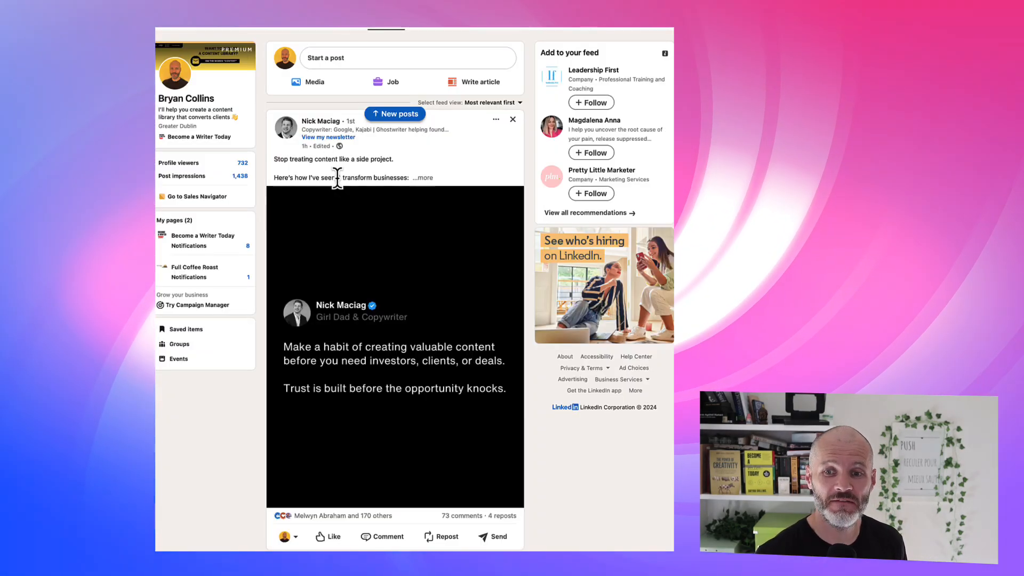
- Scroll the profile page and show the yellow-background headshot as the profile photo
{"action": "scroll", "scroll_direction": "down", "scroll_amount": 3}
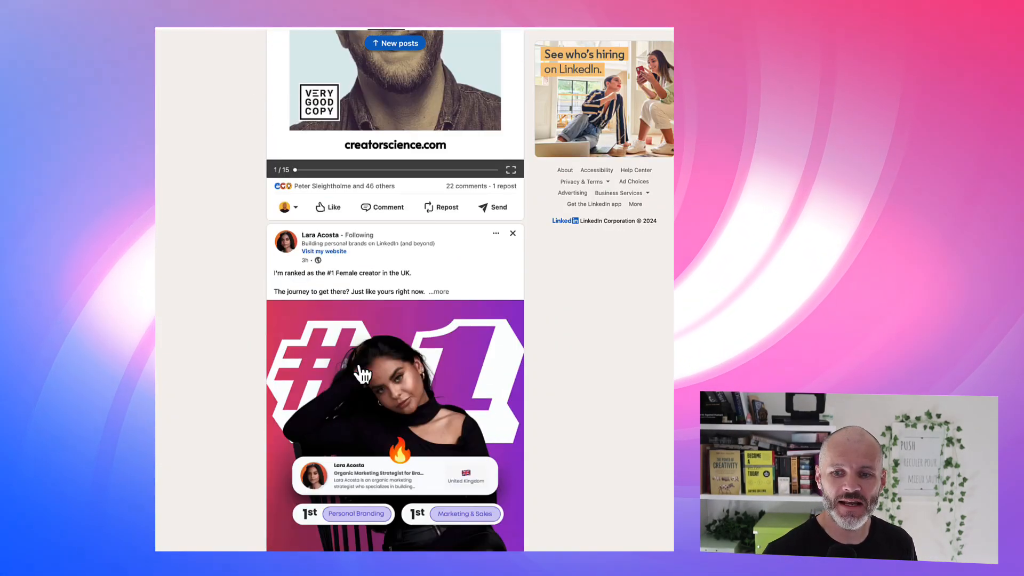
{"action": "scroll", "scroll_direction": "down", "scroll_amount": 3}
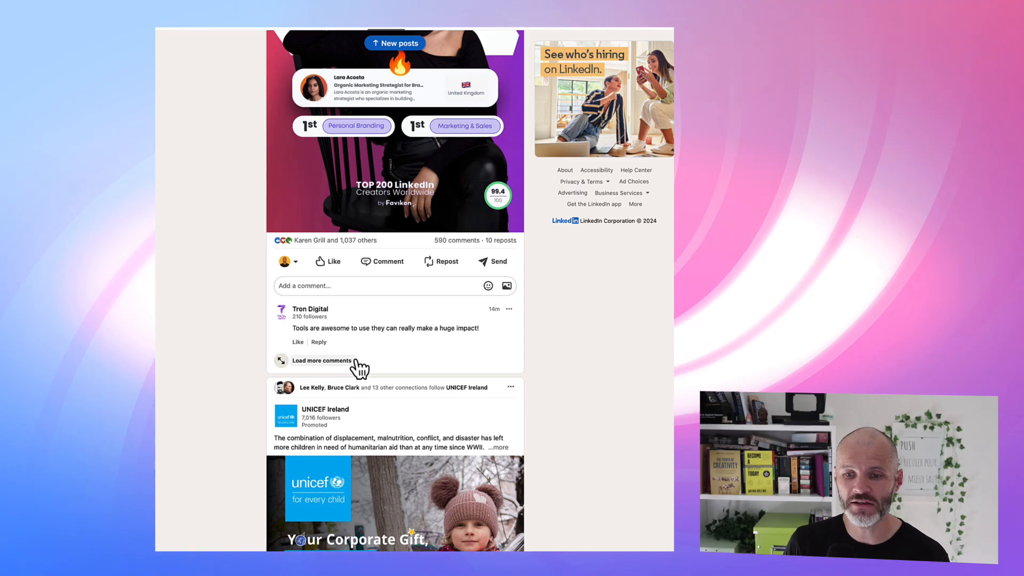
{"action": "scroll", "scroll_direction": "down", "scroll_amount": 3}
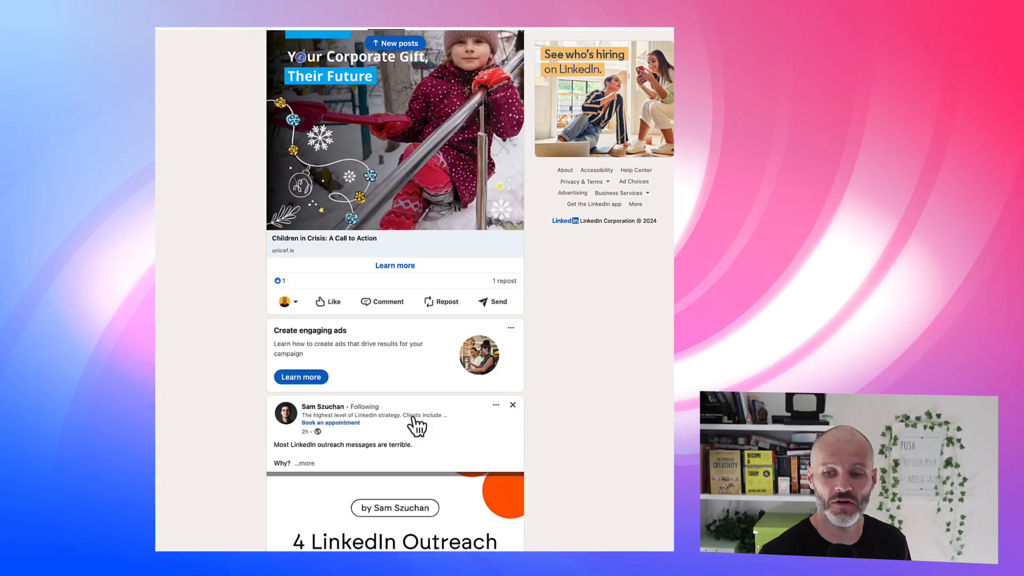
{"action": "scroll", "scroll_direction": "down", "scroll_amount": 3}
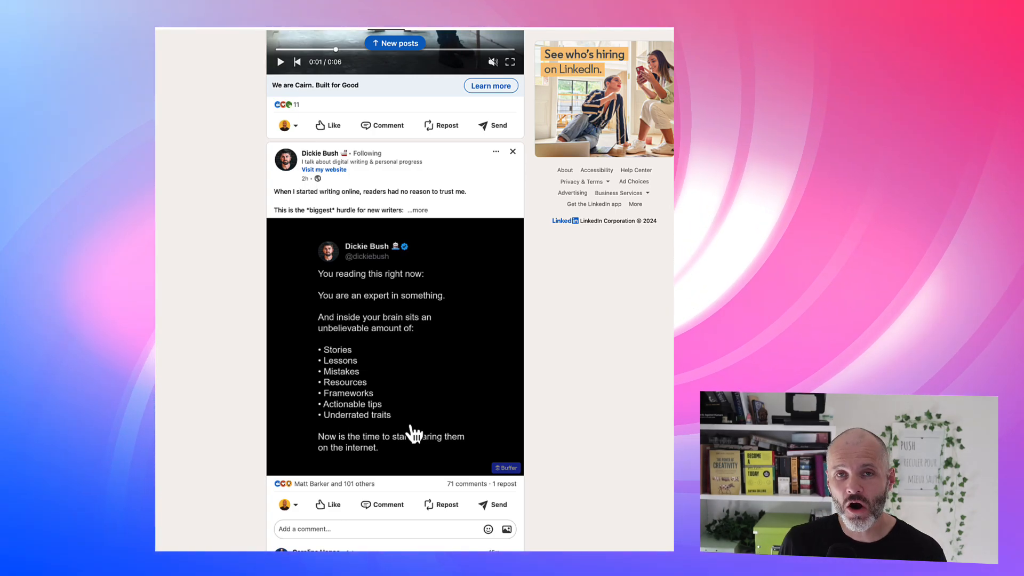
{"action": "mouse_move", "coordinate": [397, 144]}
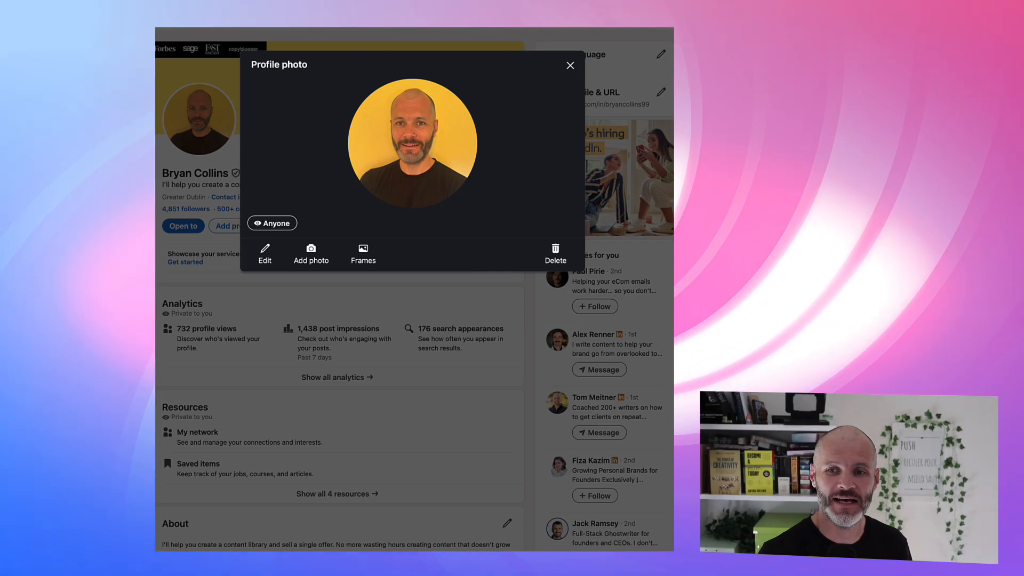
{"action": "left_click", "coordinate": [568, 65]}
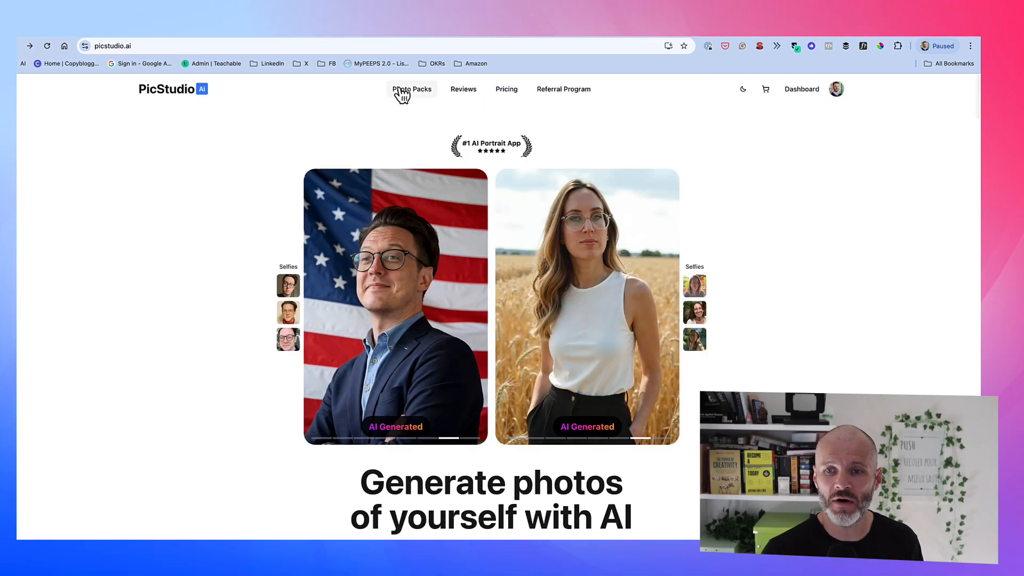
- Browse the Photo Packs catalogue down past Corporate, Actor, Costumes and Fashion to Linkedin
{"action": "left_click", "coordinate": [411, 88]}
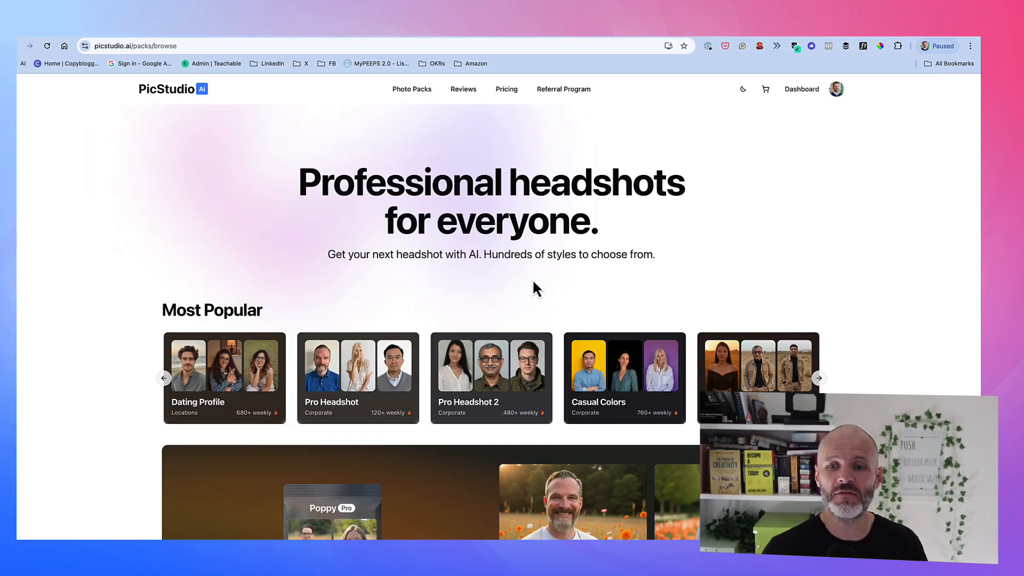
{"action": "scroll", "scroll_direction": "down", "scroll_amount": 3}
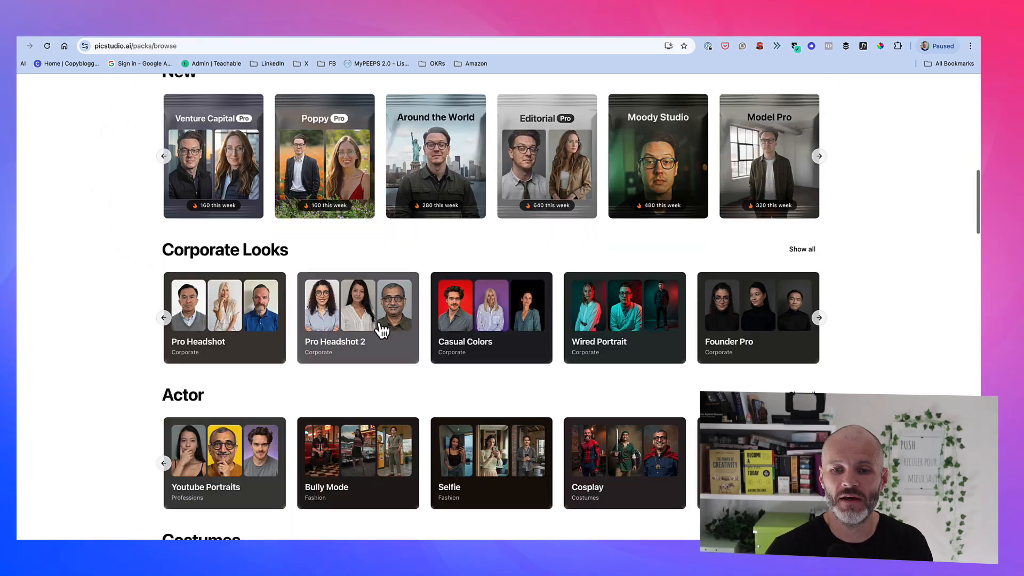
{"action": "mouse_move", "coordinate": [471, 317]}
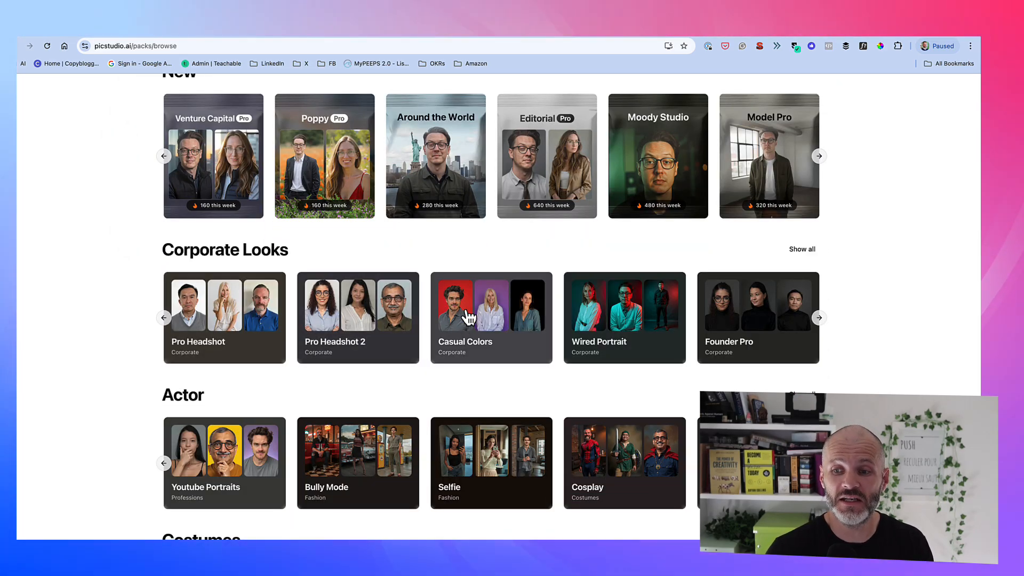
{"action": "scroll", "scroll_direction": "down", "scroll_amount": 3}
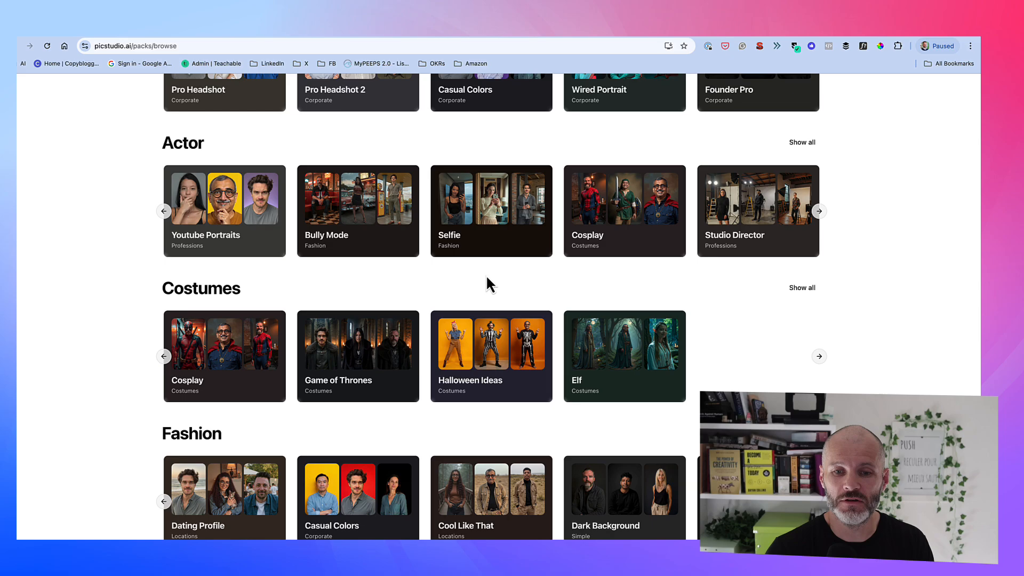
{"action": "scroll", "scroll_direction": "down", "scroll_amount": 3}
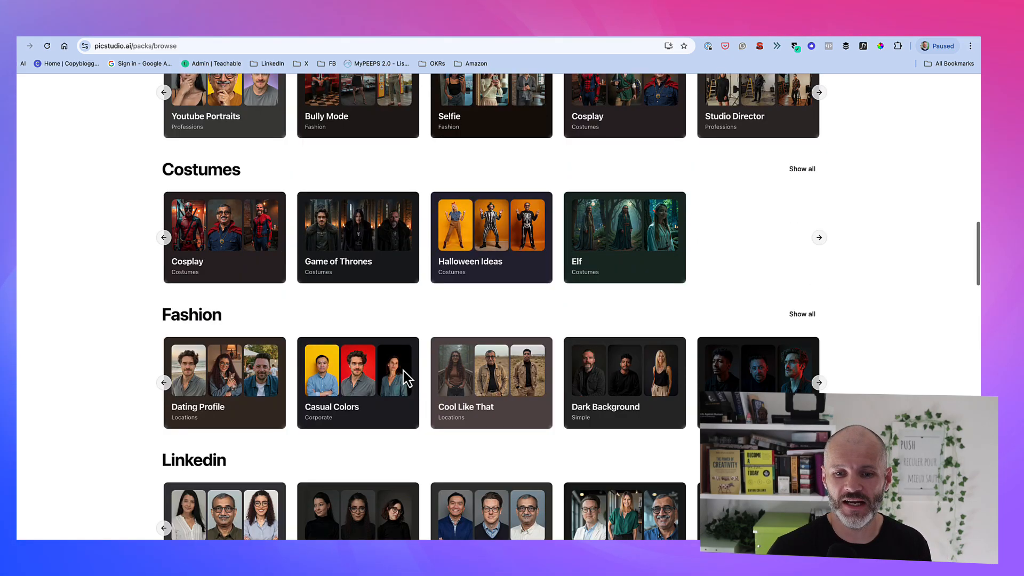
{"action": "scroll", "scroll_direction": "down", "scroll_amount": 3}
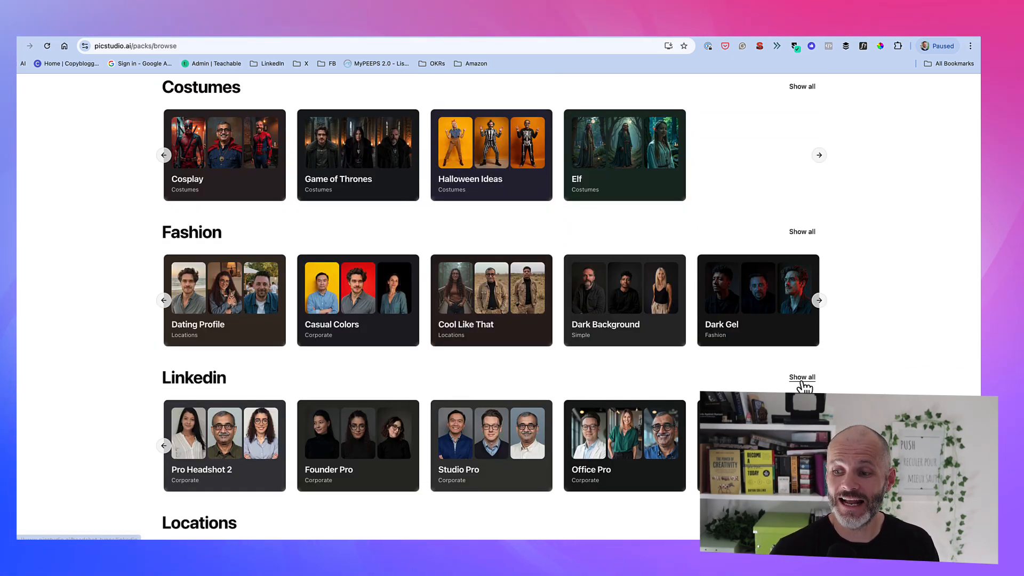
- Show all Linkedin photo packs and scroll through the LinkedIn headshots listing
{"action": "left_click", "coordinate": [802, 377]}
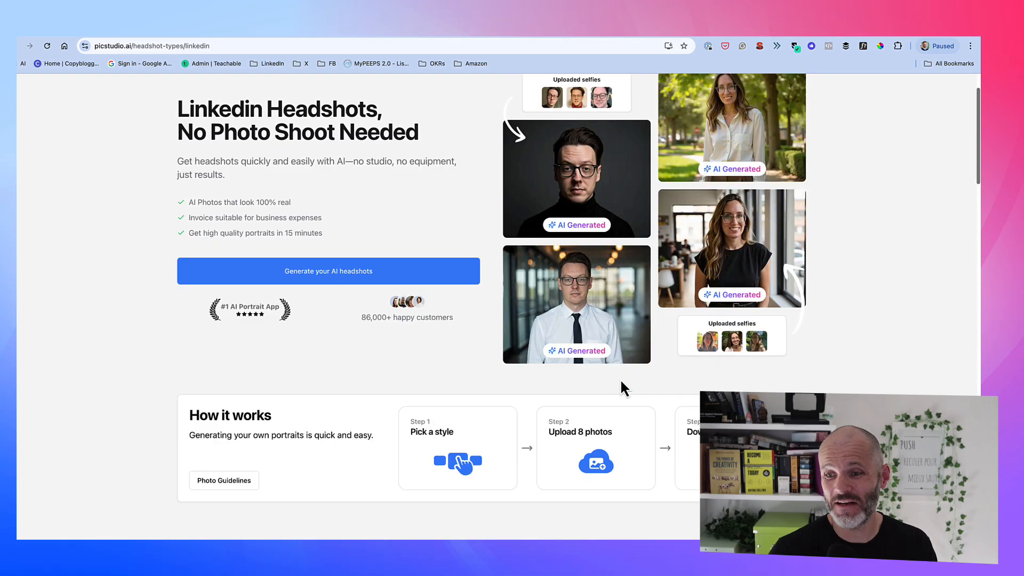
{"action": "scroll", "scroll_direction": "down", "scroll_amount": 3}
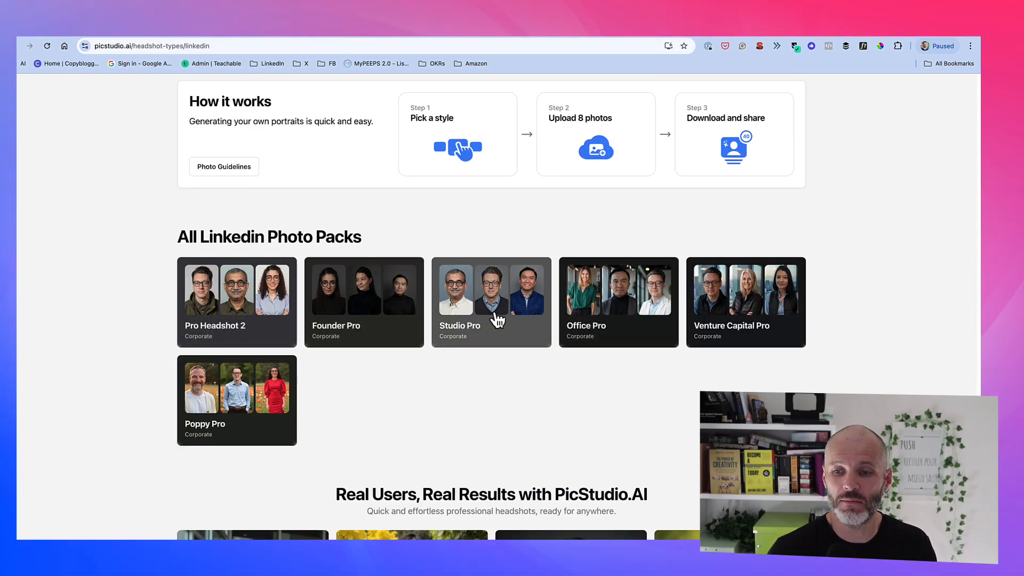
{"action": "mouse_move", "coordinate": [204, 417]}
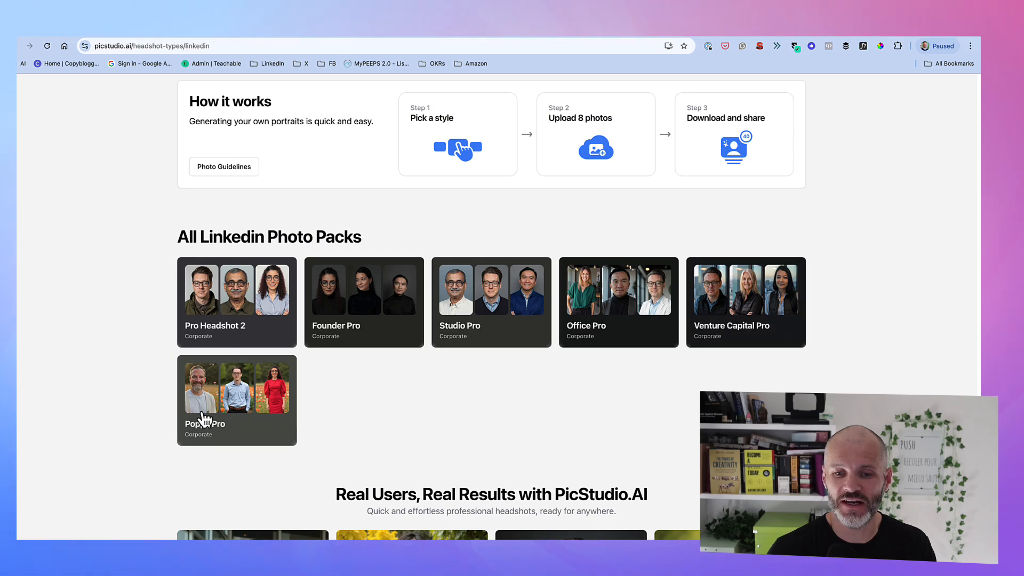
{"action": "scroll", "scroll_direction": "down", "scroll_amount": 3}
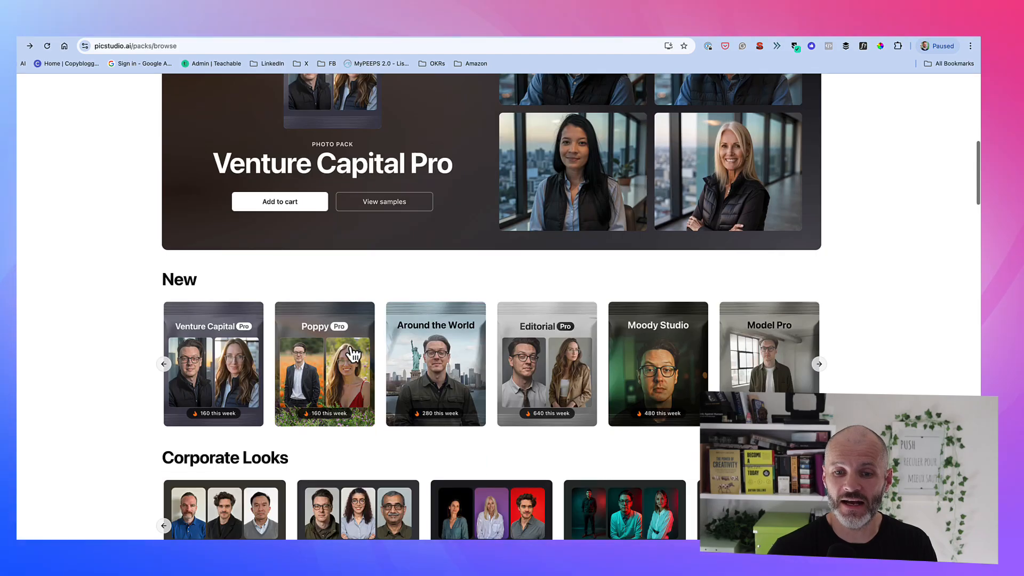
- Show all Corporate Looks photo packs on the corporate headshots page
{"action": "scroll", "scroll_direction": "down", "scroll_amount": 3}
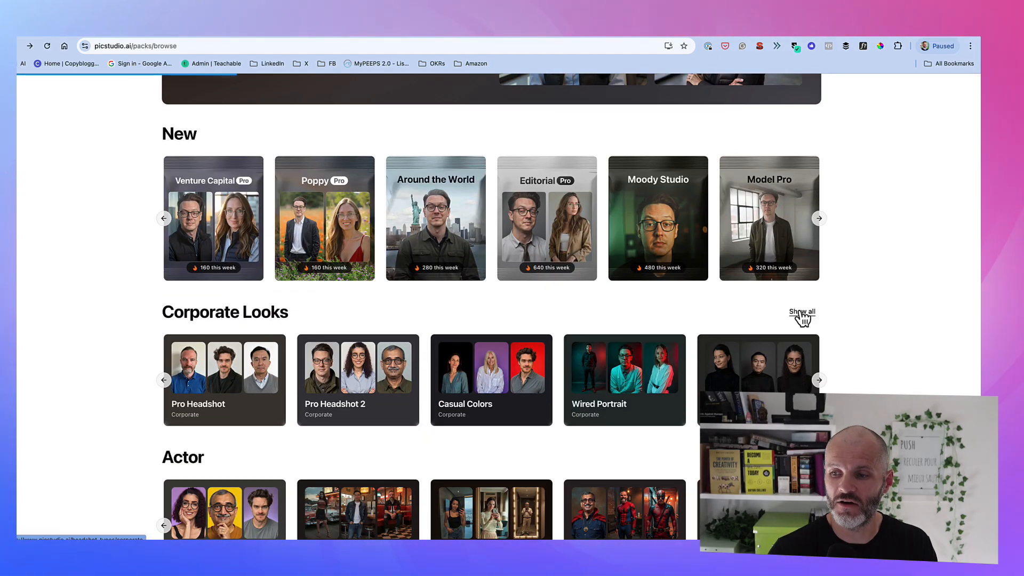
{"action": "left_click", "coordinate": [802, 312]}
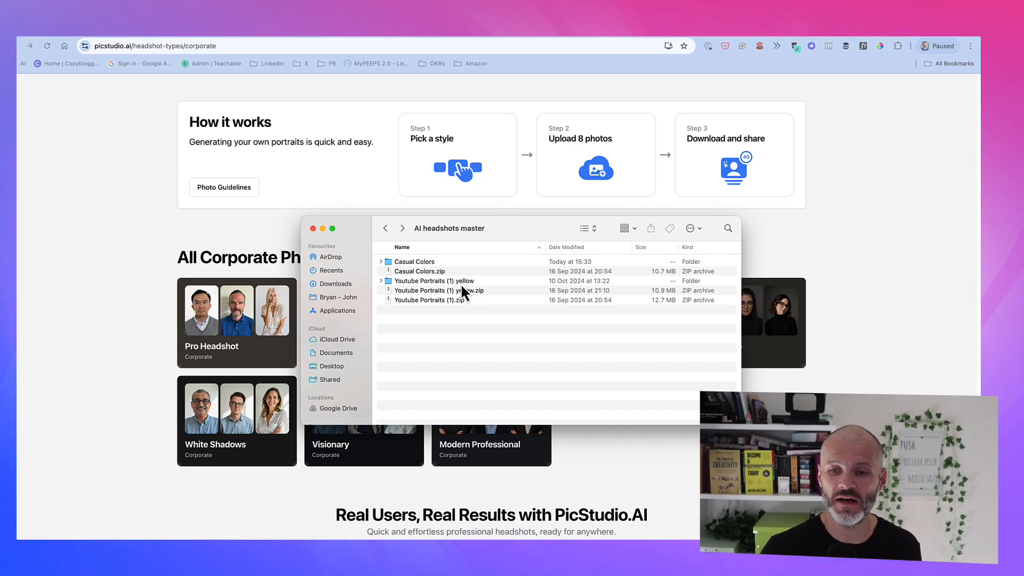
- Open the Youtube Portraits (1) yellow folder and select a yellow-background portrait
{"action": "double_click", "coordinate": [434, 280]}
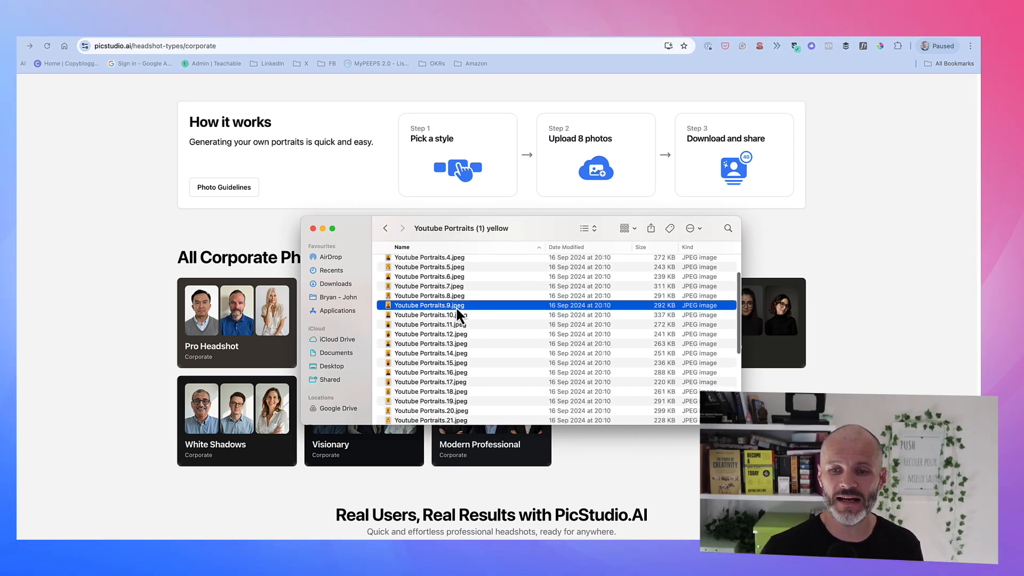
{"action": "left_click", "coordinate": [429, 276]}
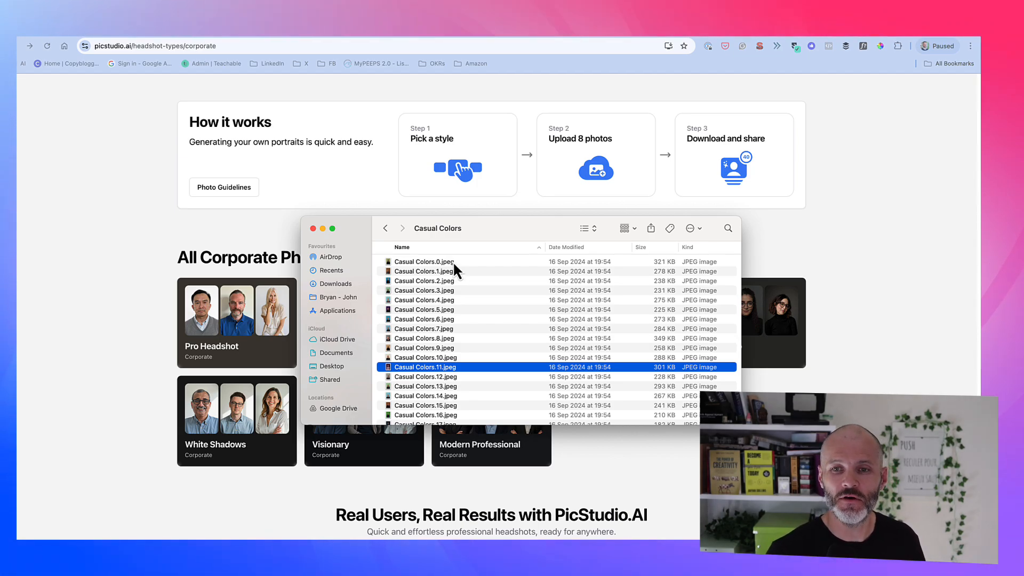
{"action": "mouse_move", "coordinate": [428, 251]}
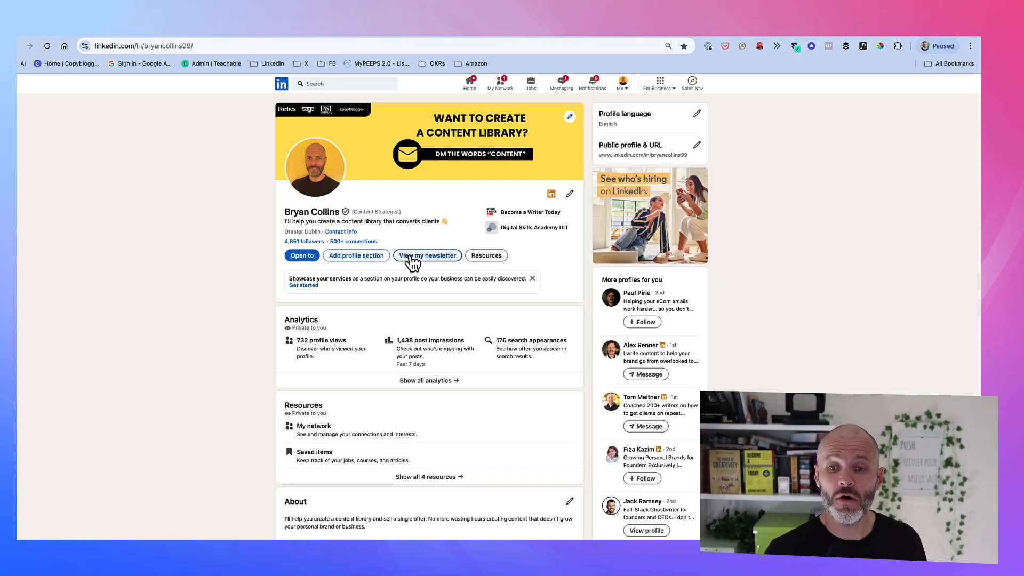
{"action": "mouse_move", "coordinate": [425, 117]}
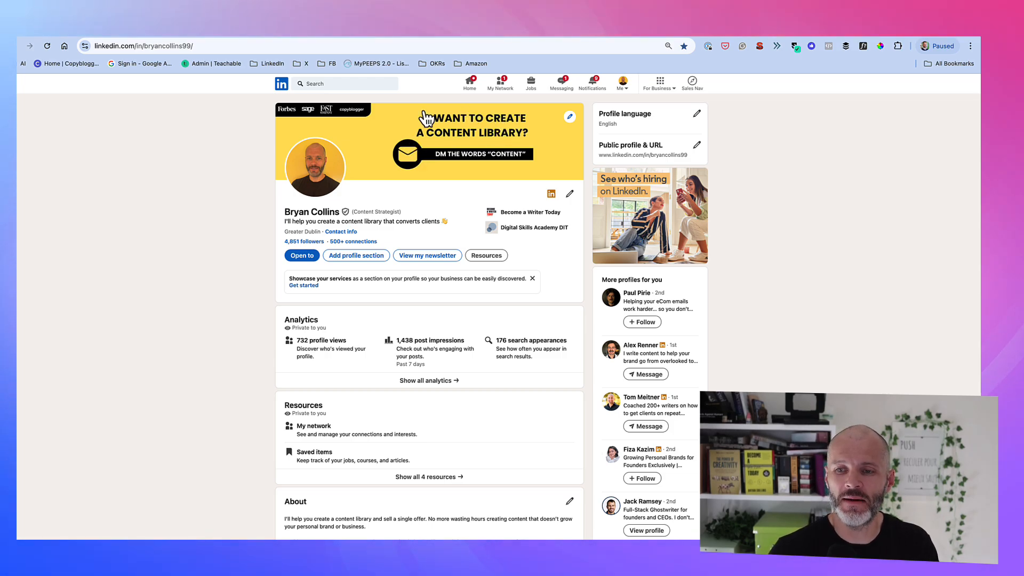
{"action": "mouse_move", "coordinate": [536, 124]}
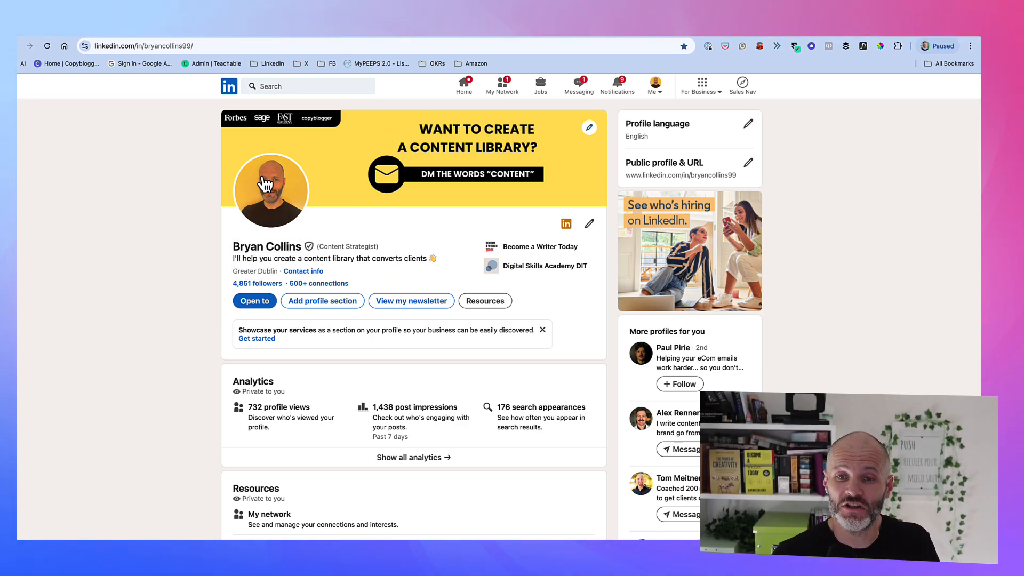
{"action": "mouse_move", "coordinate": [461, 140]}
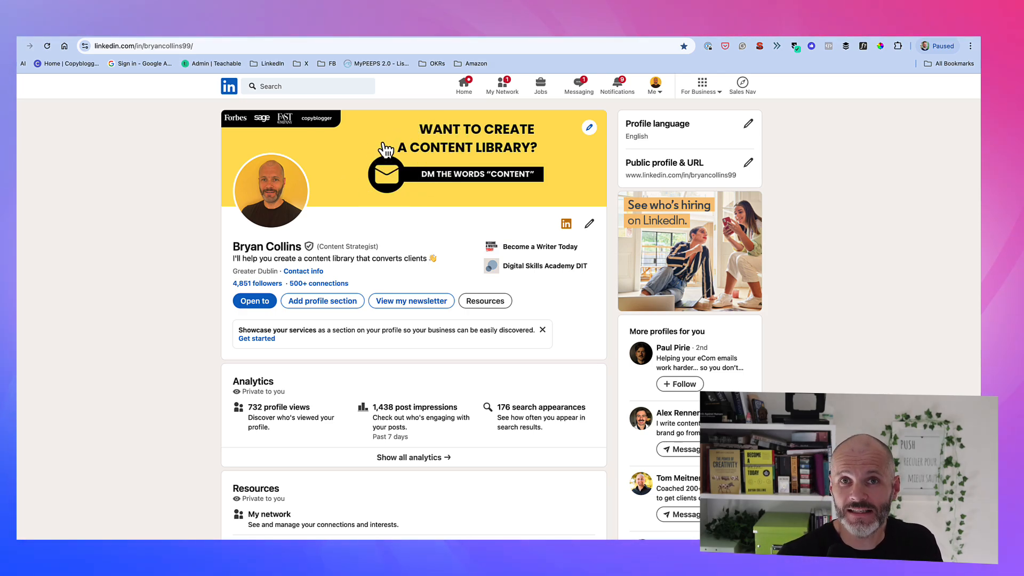
{"action": "mouse_move", "coordinate": [402, 317]}
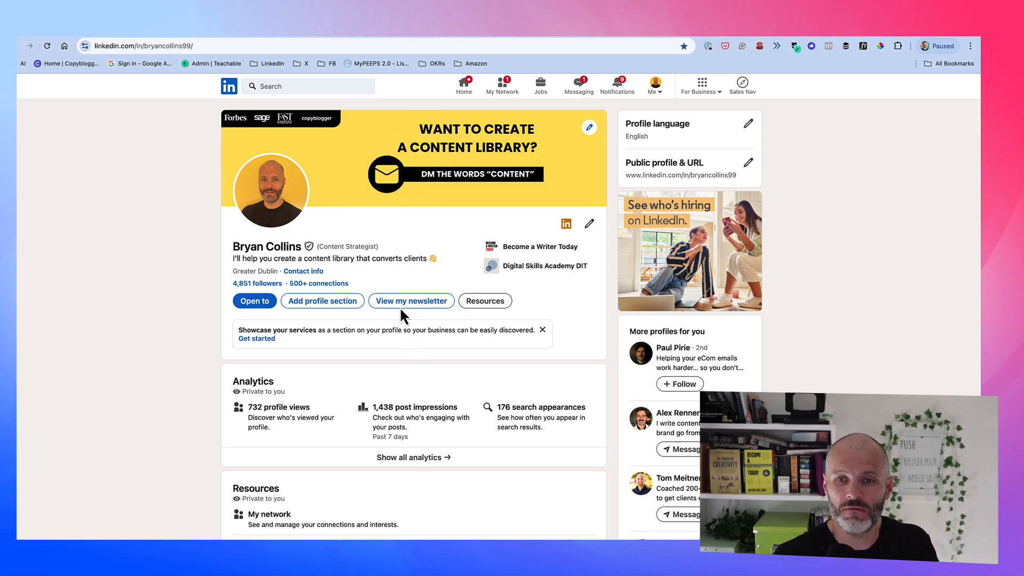
- Open the profile photo and view the Original, Hiring and #OpenToWork frame choices
{"action": "left_click", "coordinate": [269, 190]}
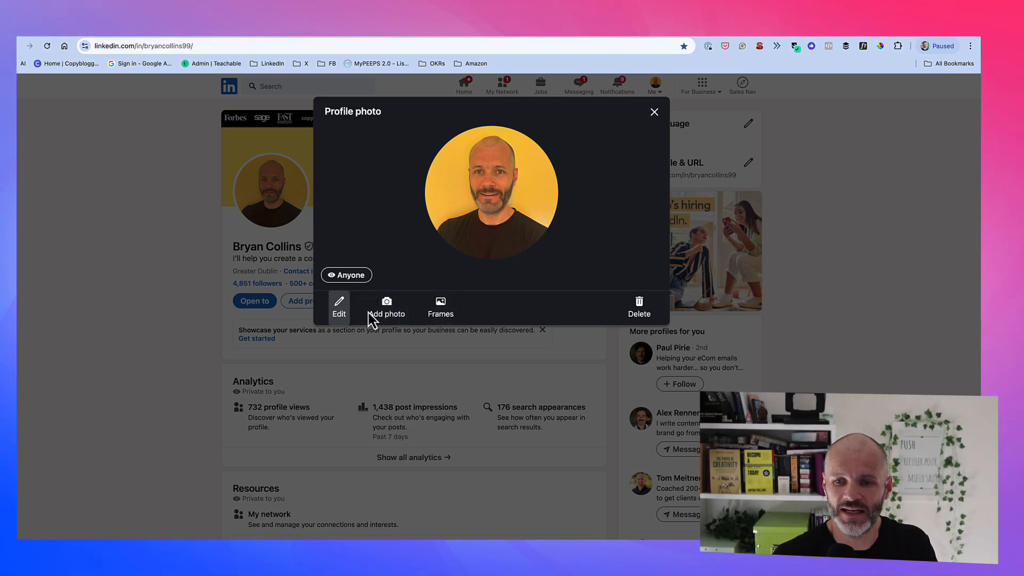
{"action": "left_click", "coordinate": [440, 307]}
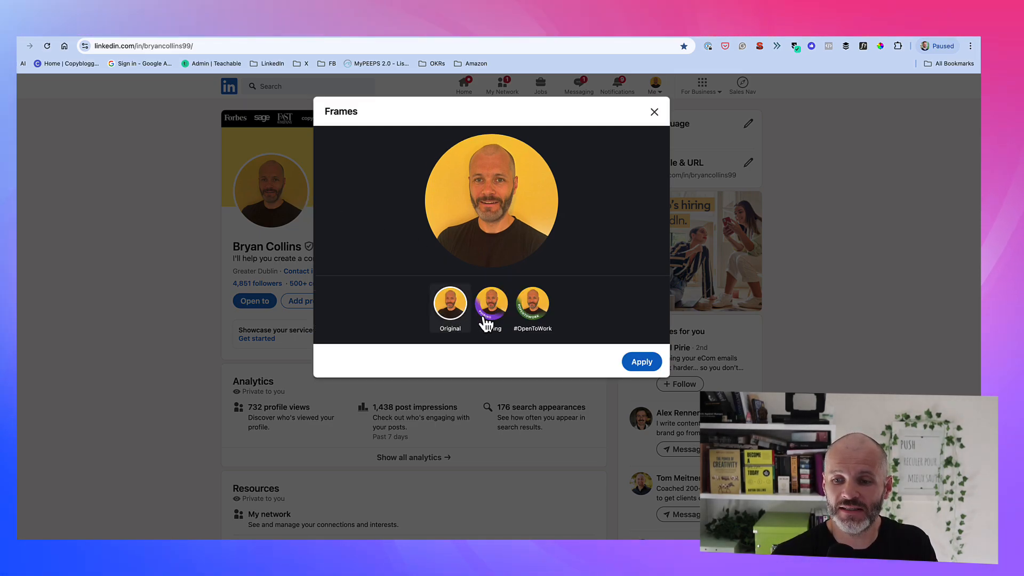